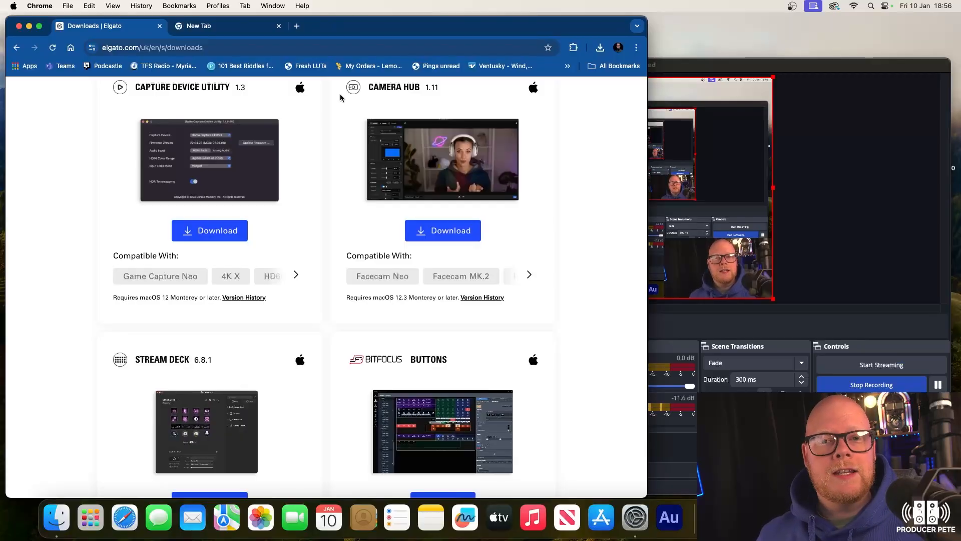
mouse_move(41, 241)
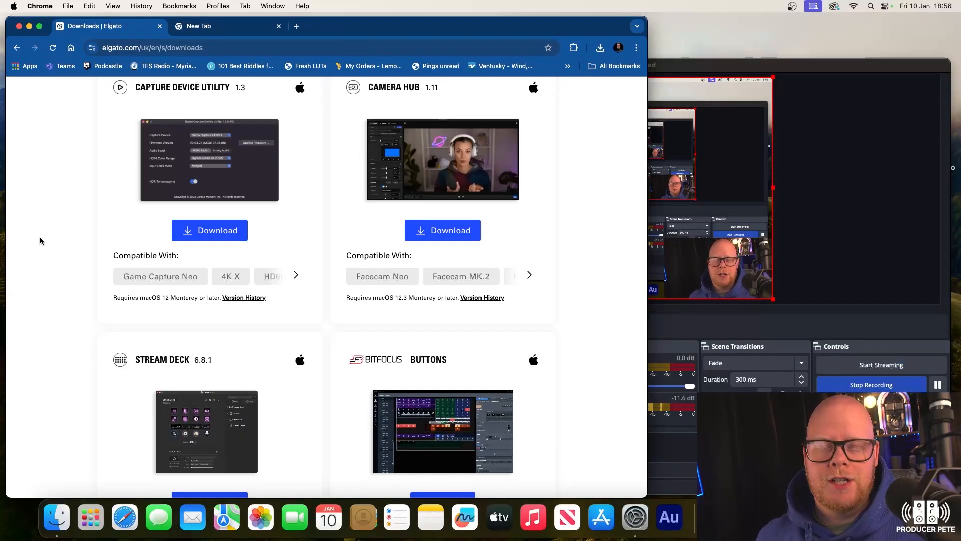
mouse_move(45, 234)
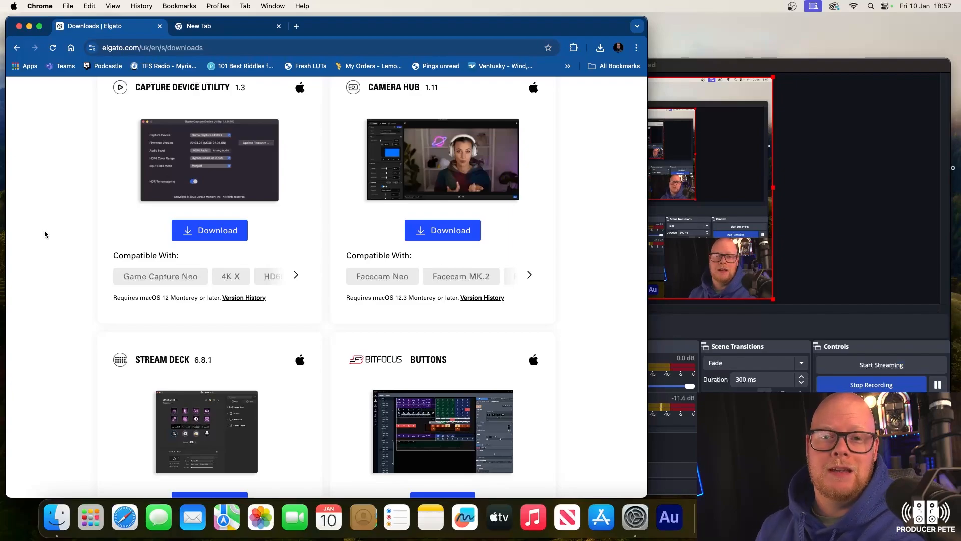
Scroll the empty key grid and bring up the Stream Deck plugin marketplace
scroll("down", 3)
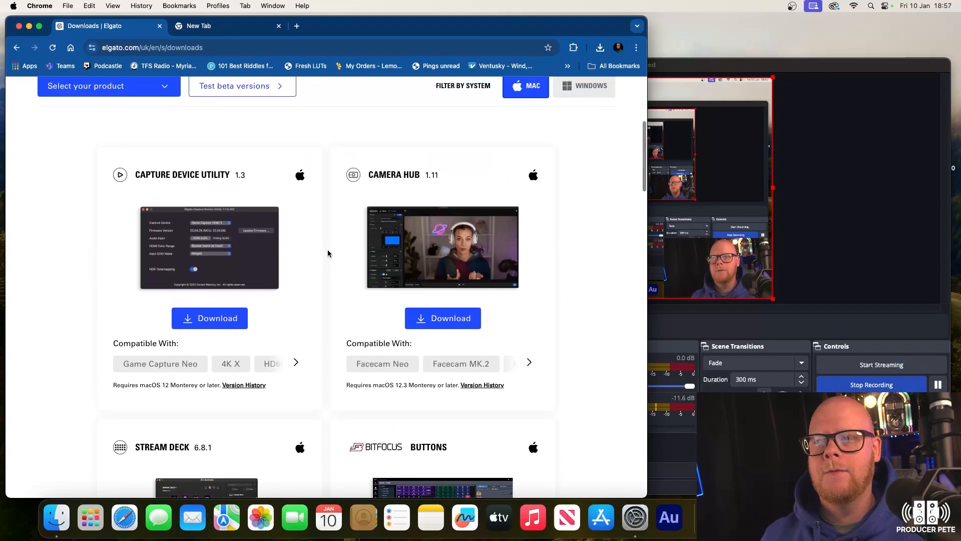
scroll("down", 3)
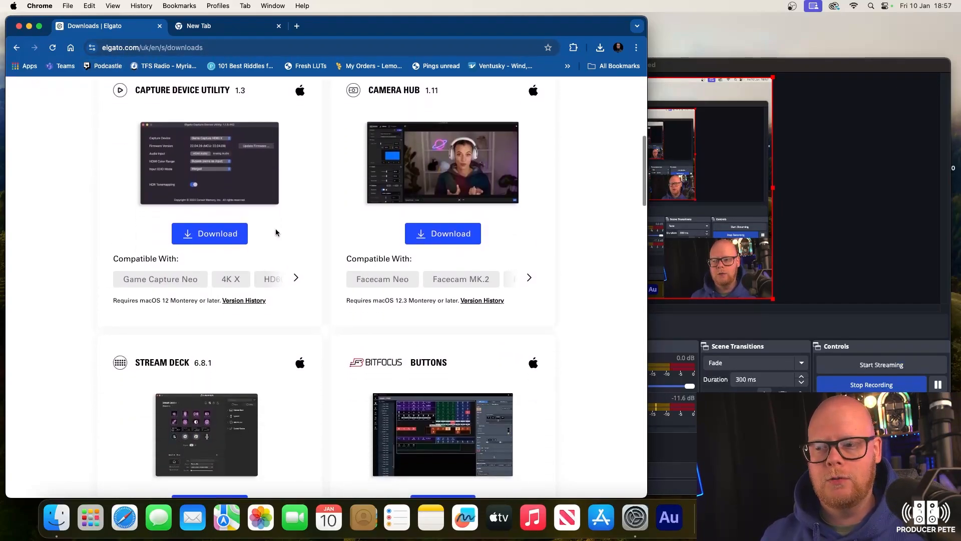
scroll("down", 3)
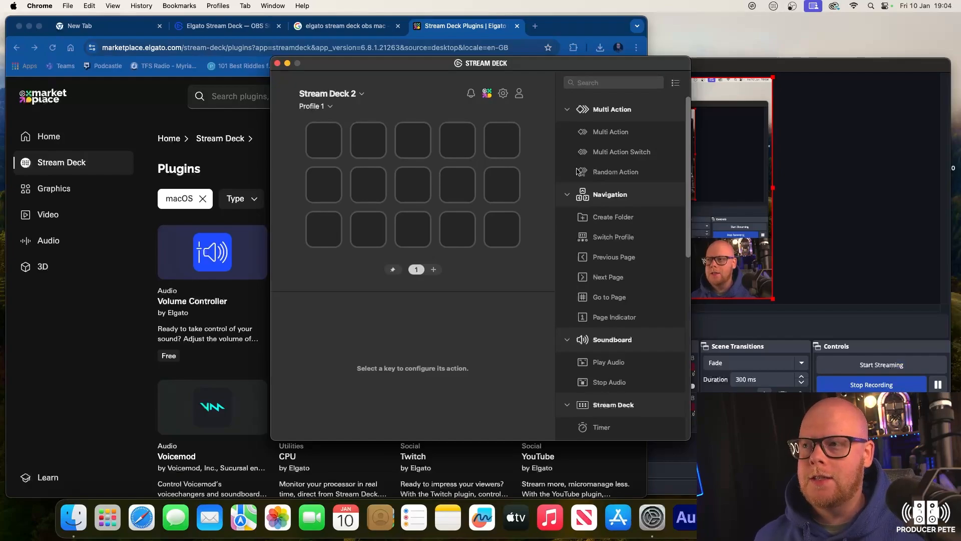
scroll("down", 3)
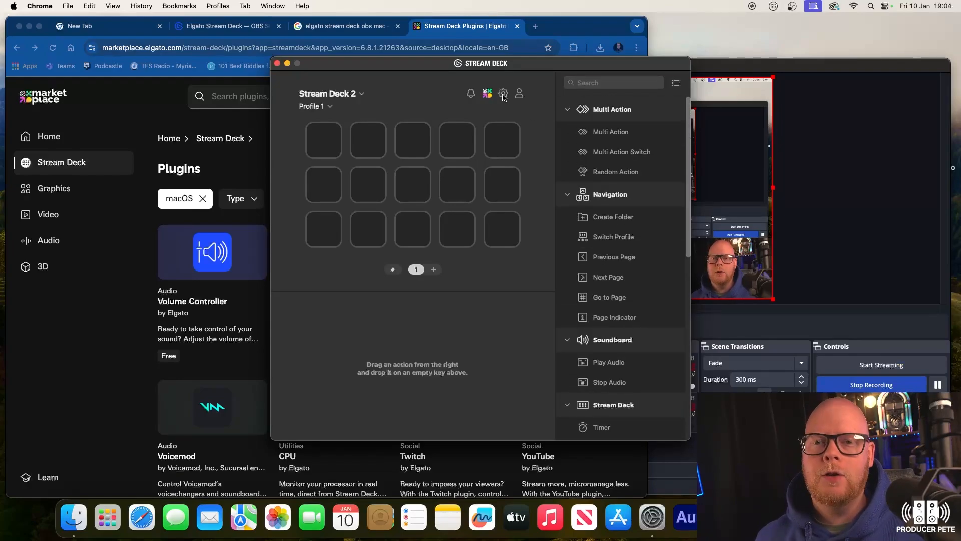
left_click(502, 93)
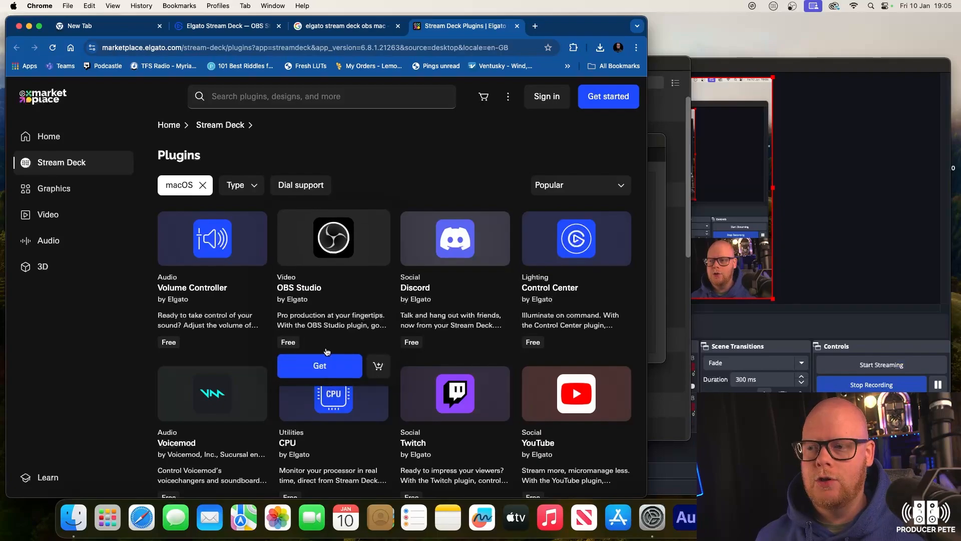
Get the free OBS Studio plugin by Elgato from the Marketplace
left_click(319, 366)
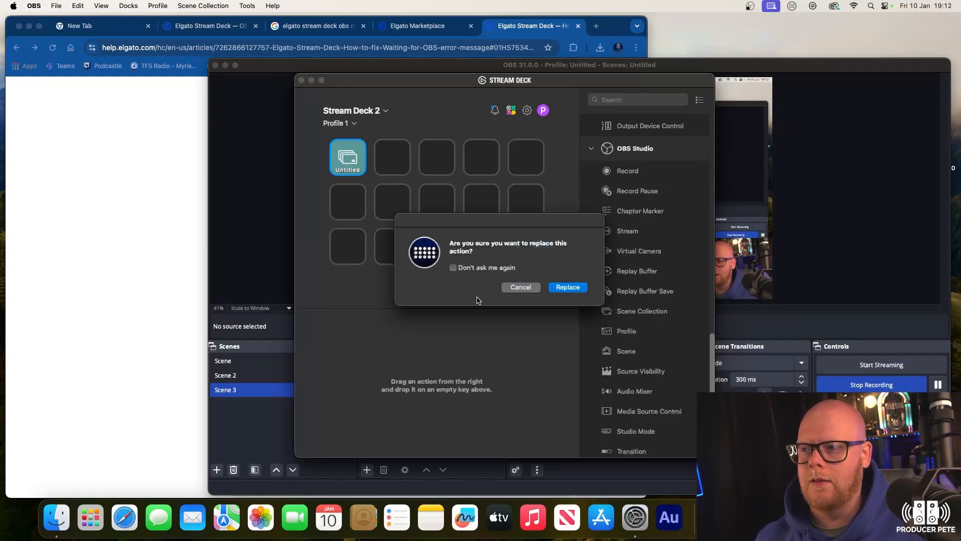
Replace the first key with an OBS Scene action titled 'Cam 1' and start a new custom icon
left_click(568, 287)
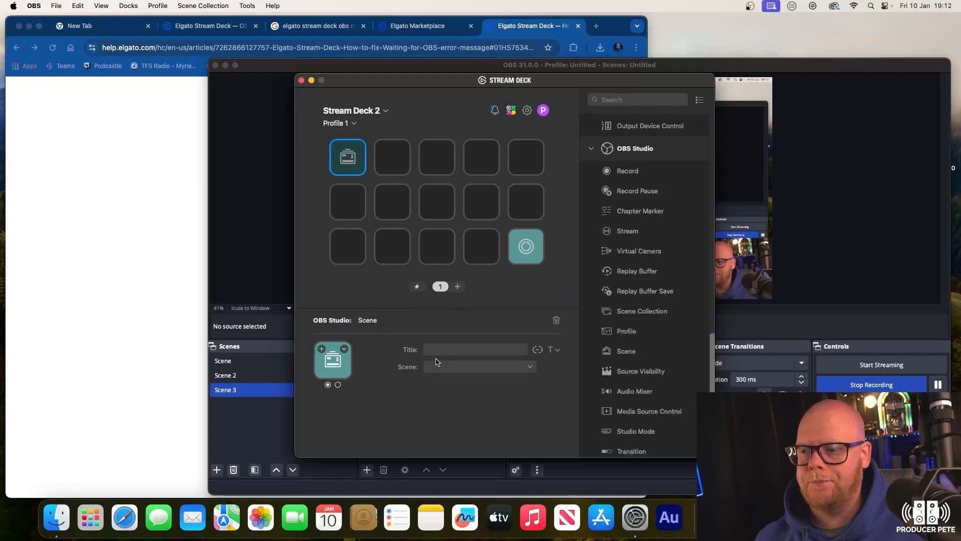
left_click(480, 367)
type("Cam 1")
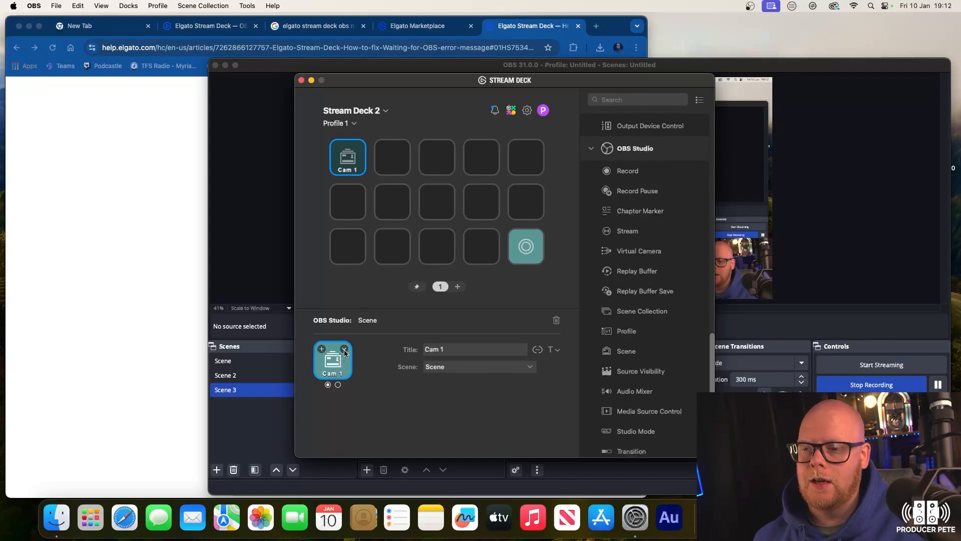
left_click(344, 349)
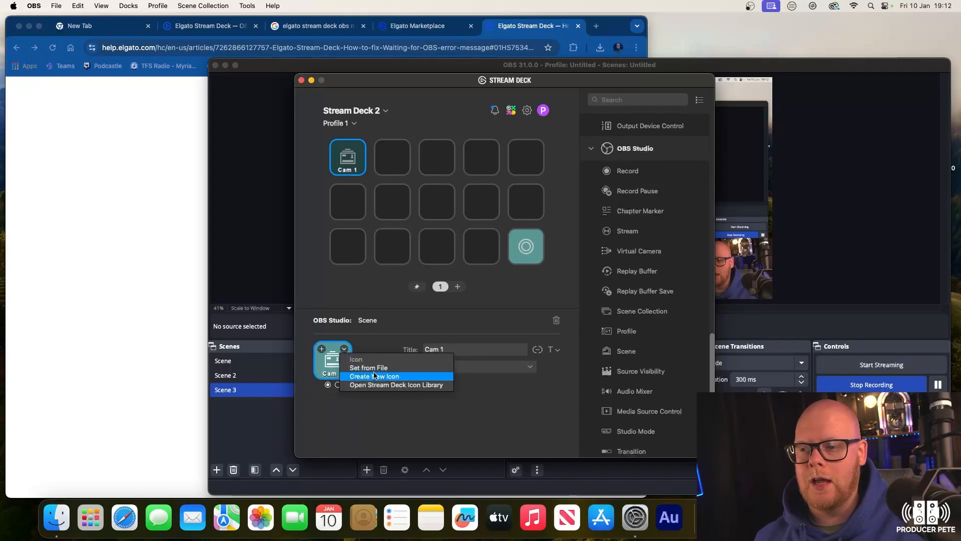
left_click(374, 376)
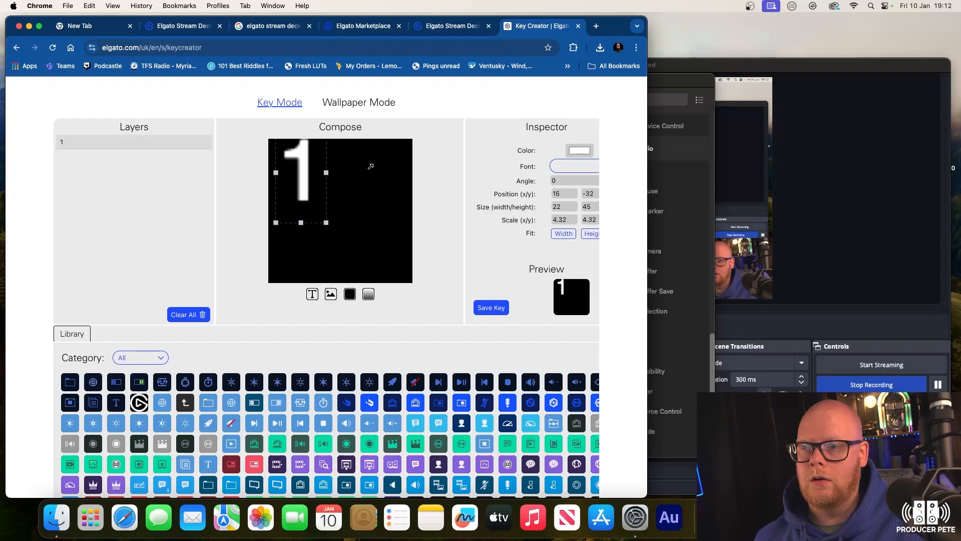
Enlarge the white '1' to fill the key and save the icon PNG to Downloads
left_click_drag(300, 183, 328, 189)
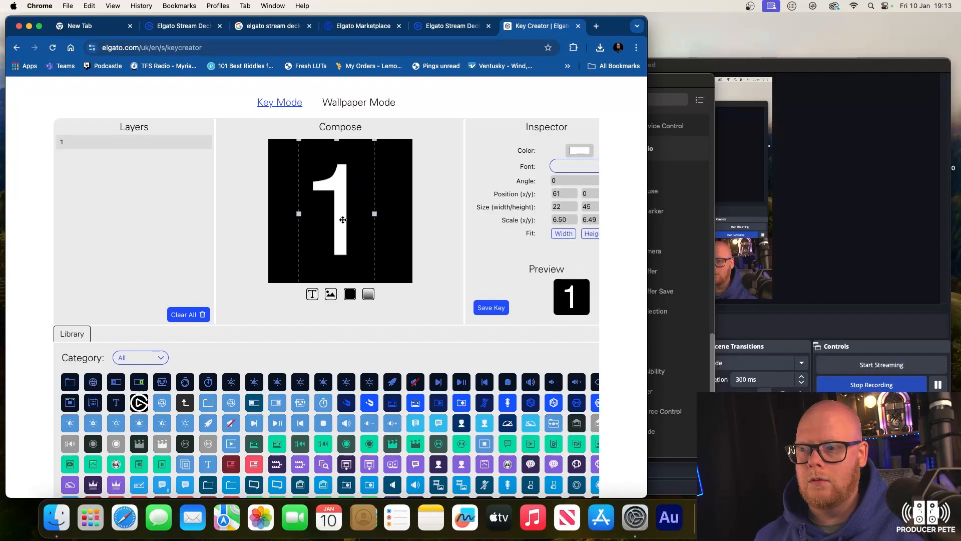
mouse_move(438, 319)
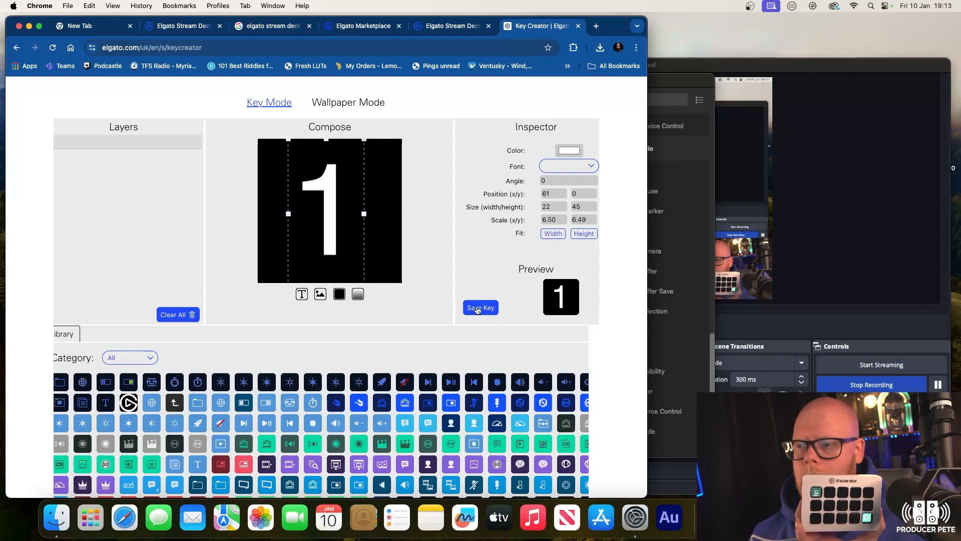
left_click(480, 308)
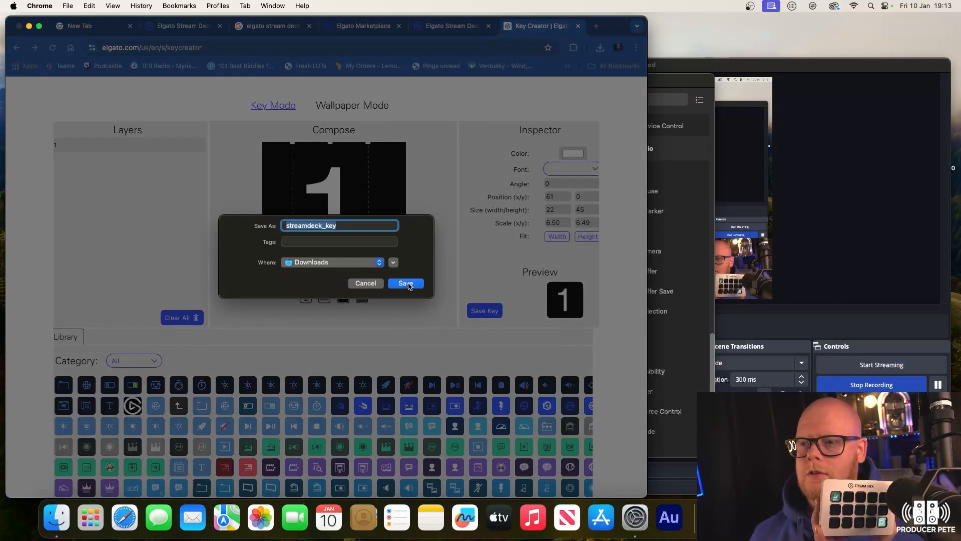
left_click(405, 282)
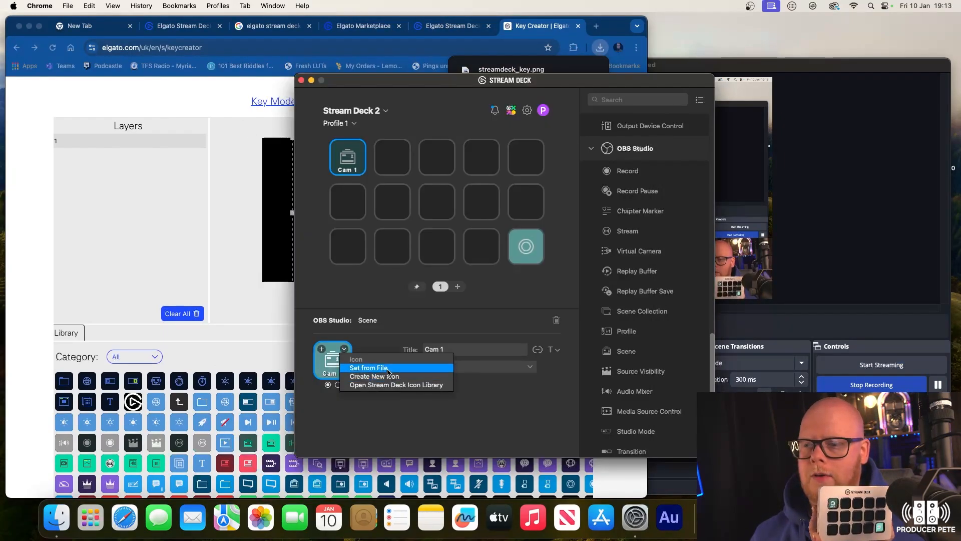
Set the Cam 1 key icon from streamdeck_key.png in Downloads
left_click(369, 367)
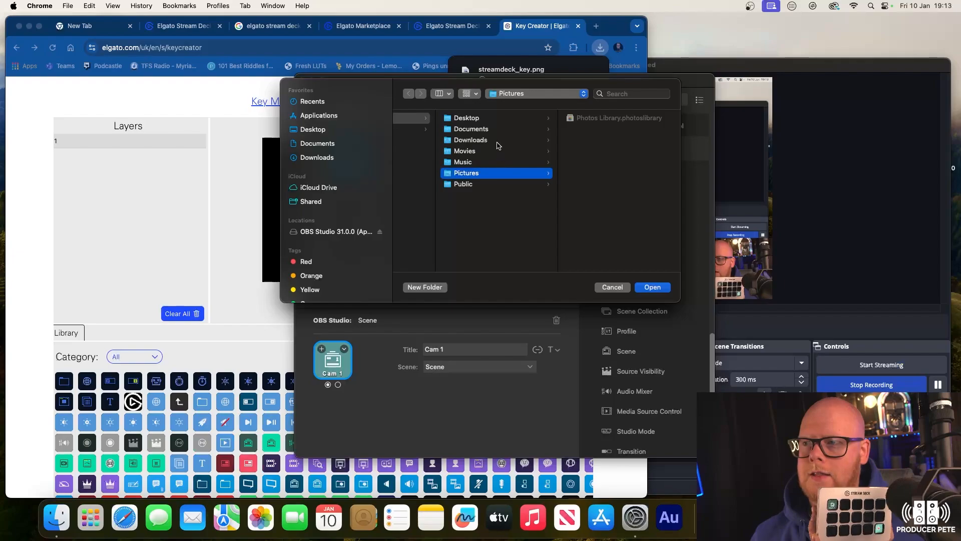
left_click(471, 140)
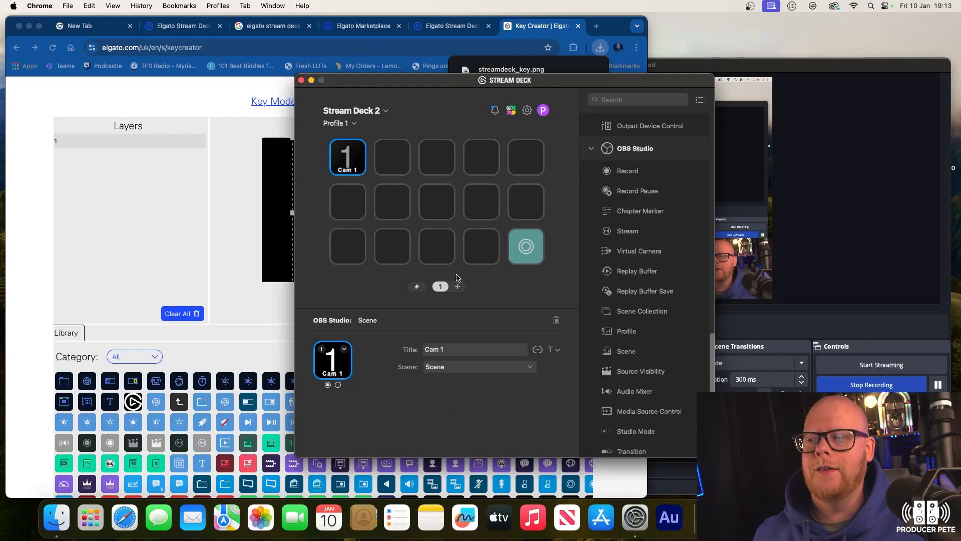
mouse_move(708, 139)
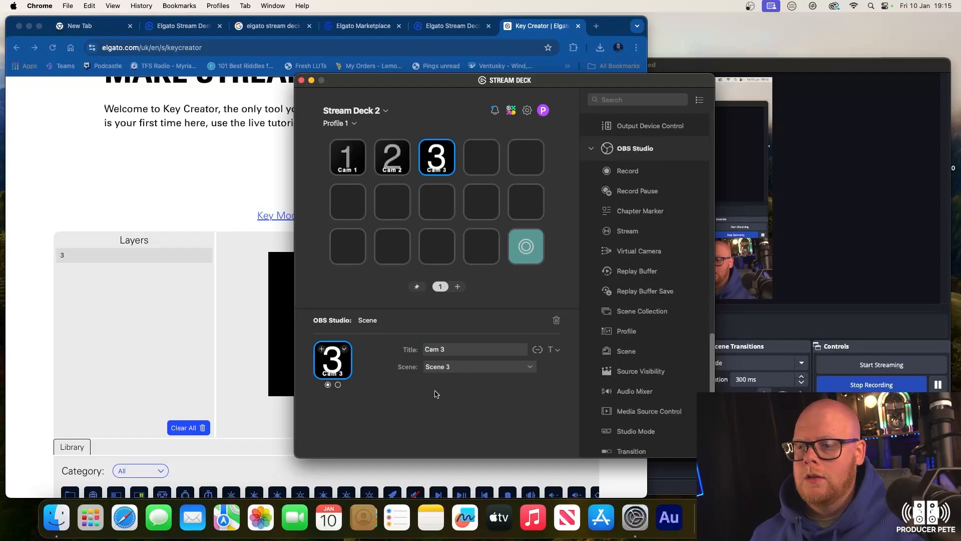
Add Cam 2 and Cam 3 scene keys with custom '2' and '3' icons
left_click(526, 247)
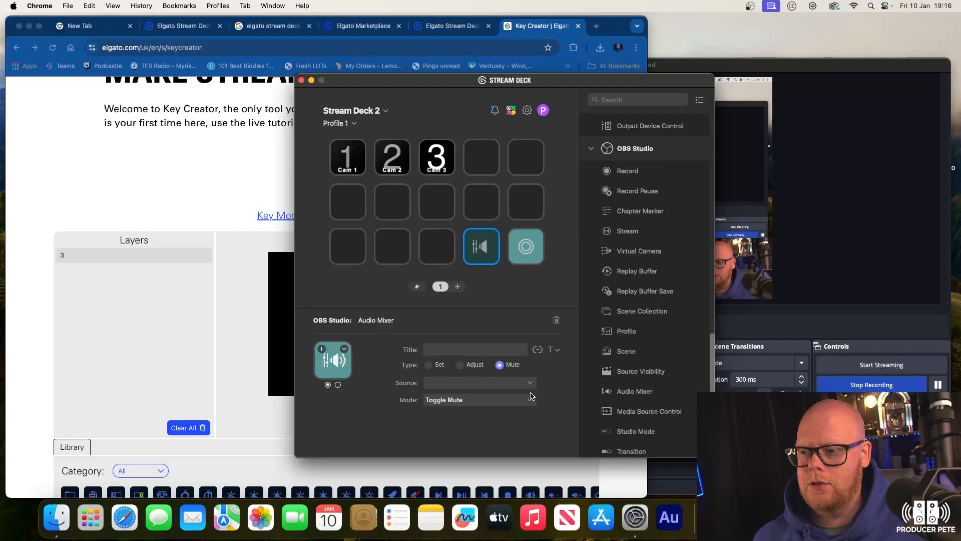
Choose the audio source for the OBS mute toggle key on the bottom row
left_click(479, 383)
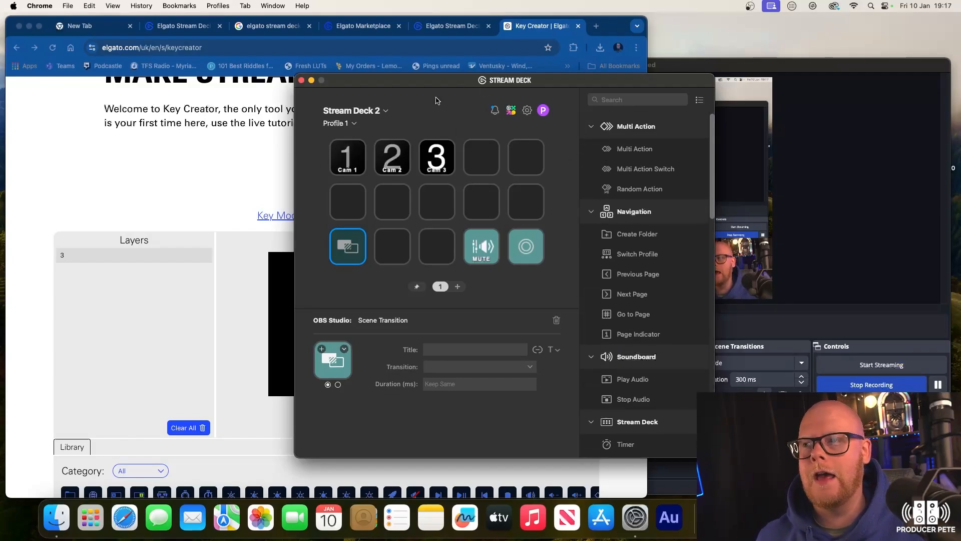
left_click(527, 110)
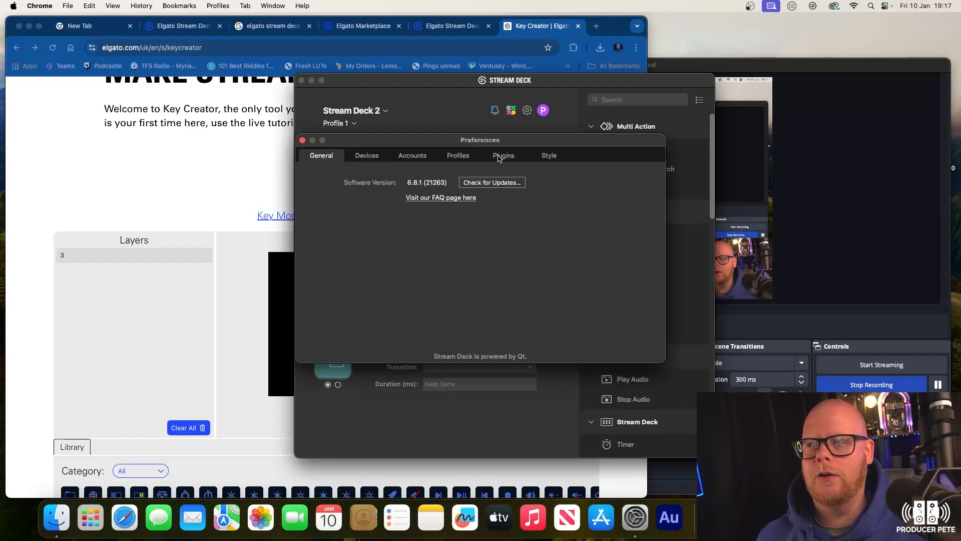
left_click(503, 156)
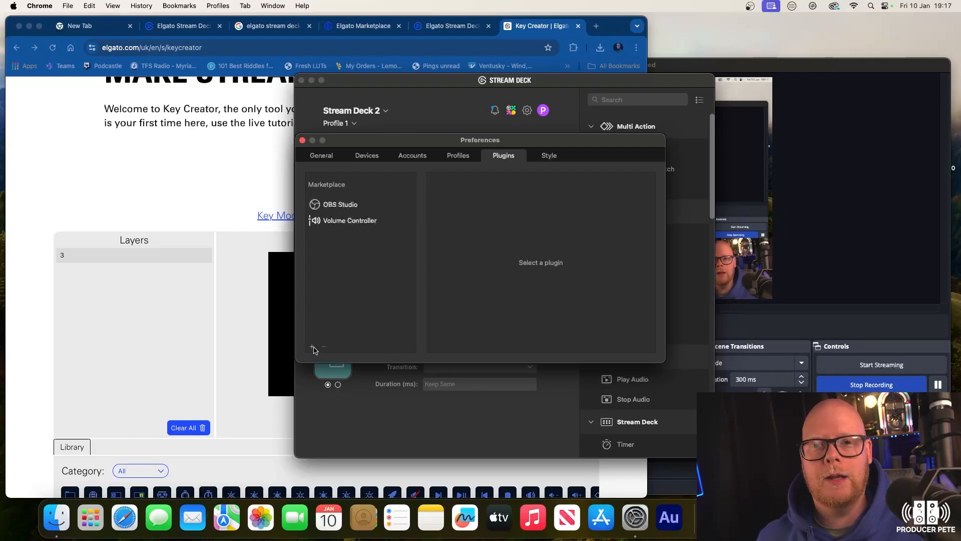
mouse_move(531, 426)
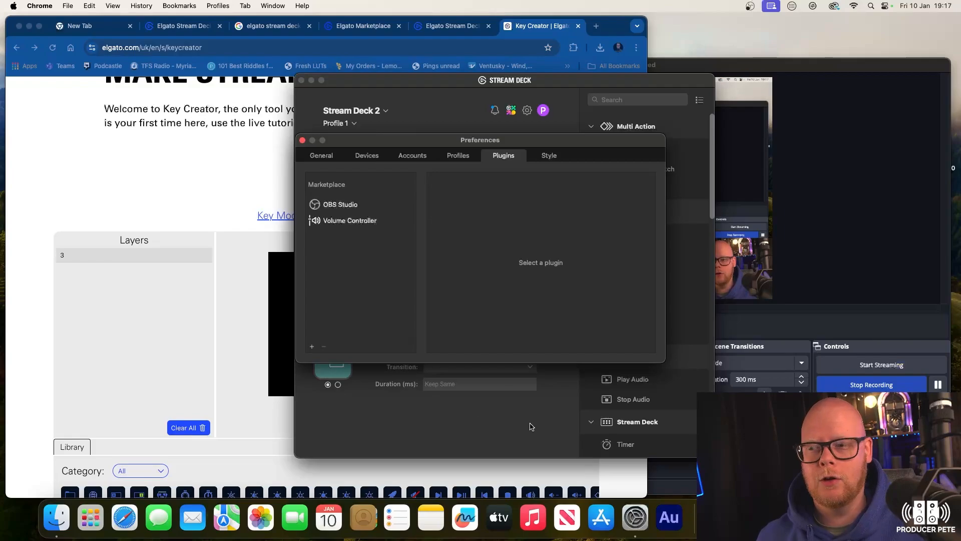
left_click(302, 140)
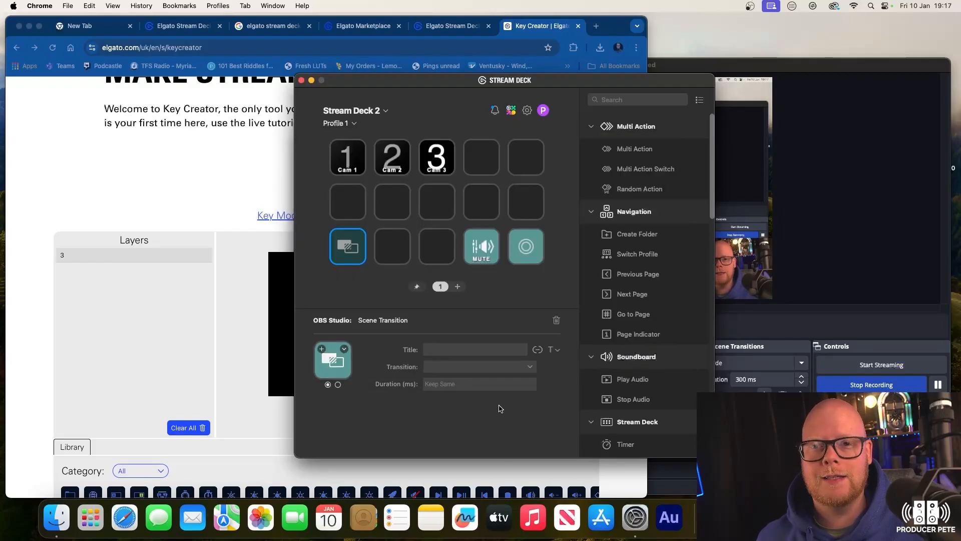